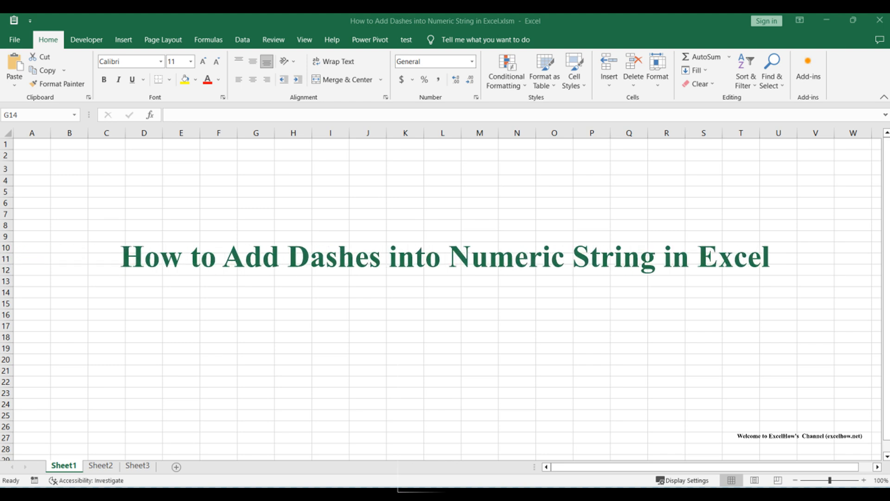
Review the Sheet2 sample dates, checking C1 and the A1 value 20200301 before any change.
click(100, 466)
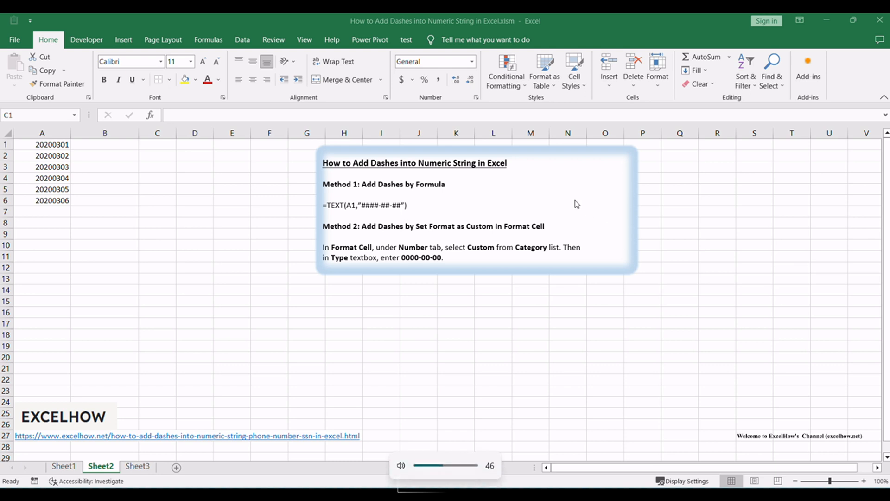
mouse_move(259, 169)
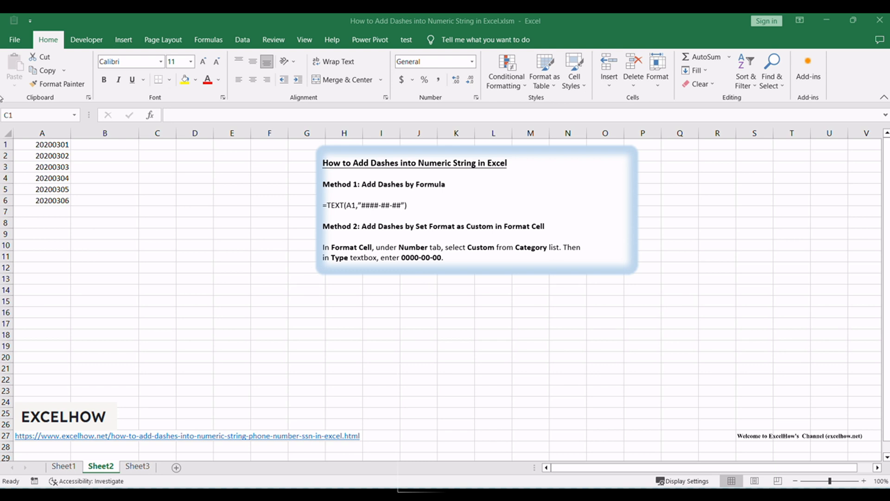
click(157, 143)
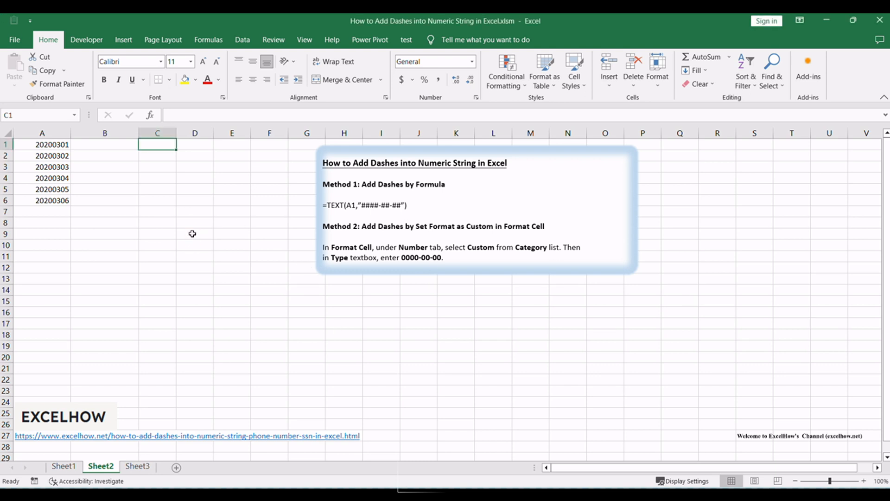
mouse_move(114, 213)
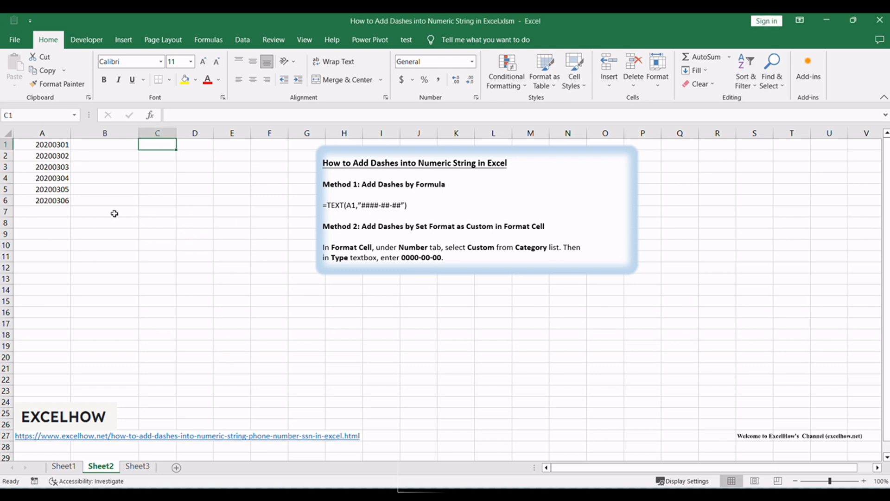
click(41, 144)
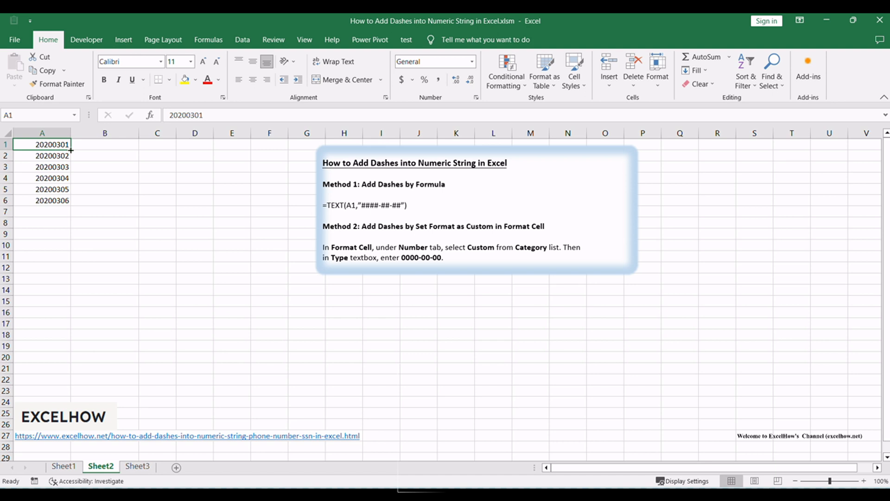
mouse_move(106, 145)
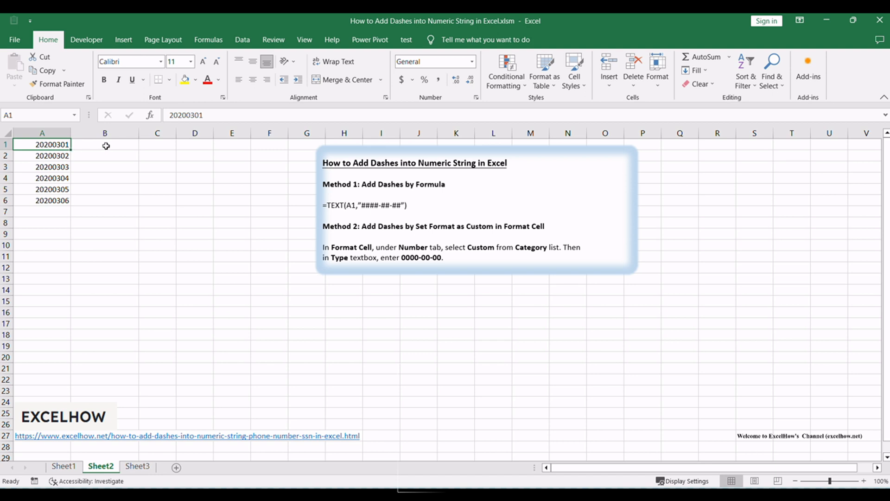
mouse_move(429, 197)
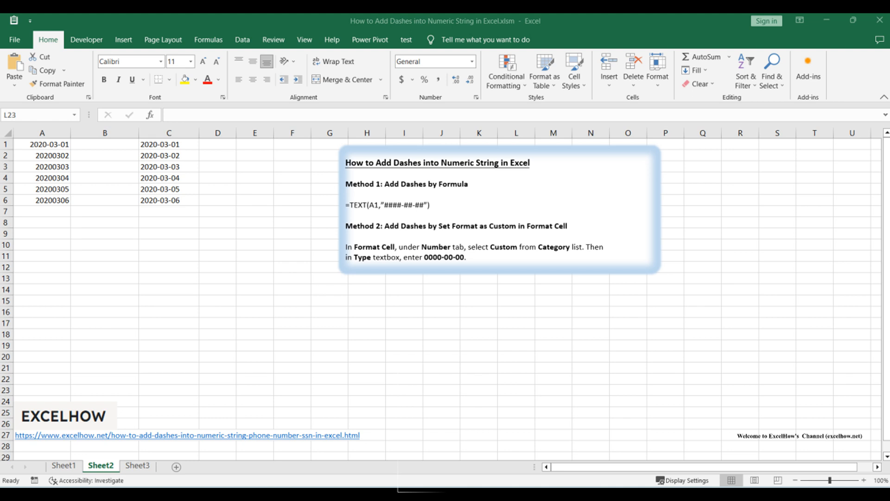
View the Method 1 title sheet, then return to Sheet2's plain eight-digit dates.
click(63, 465)
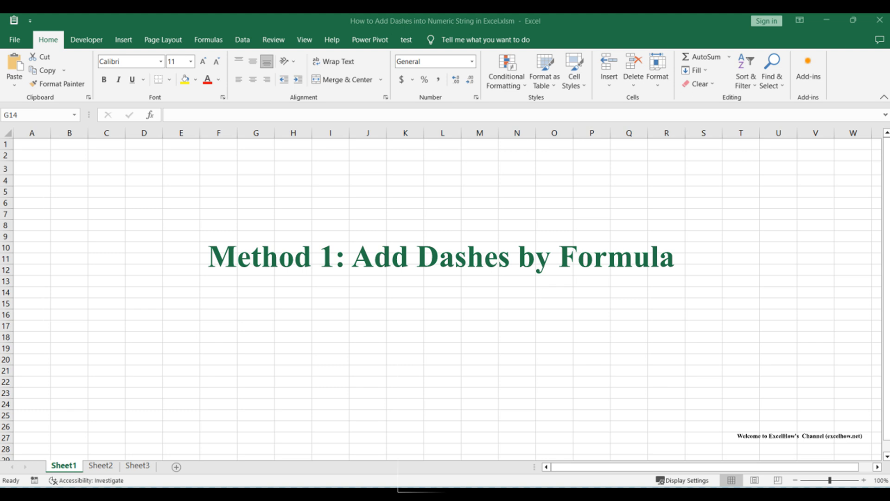
click(100, 466)
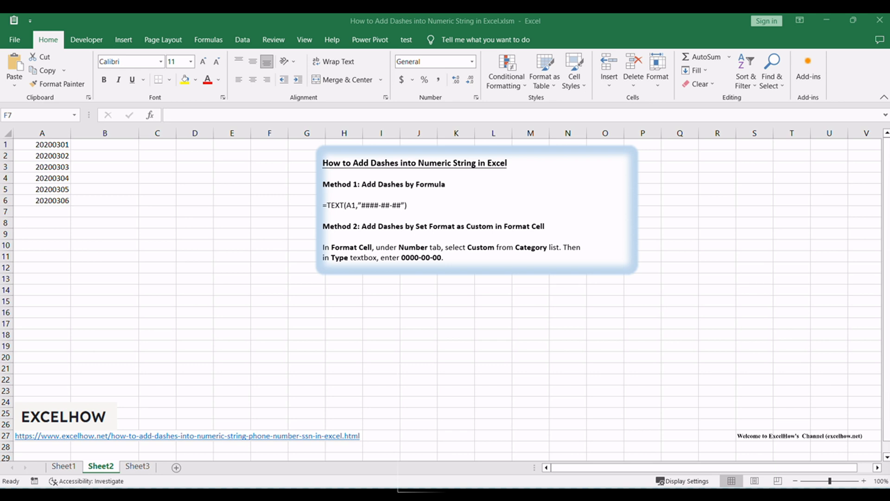
mouse_move(445, 197)
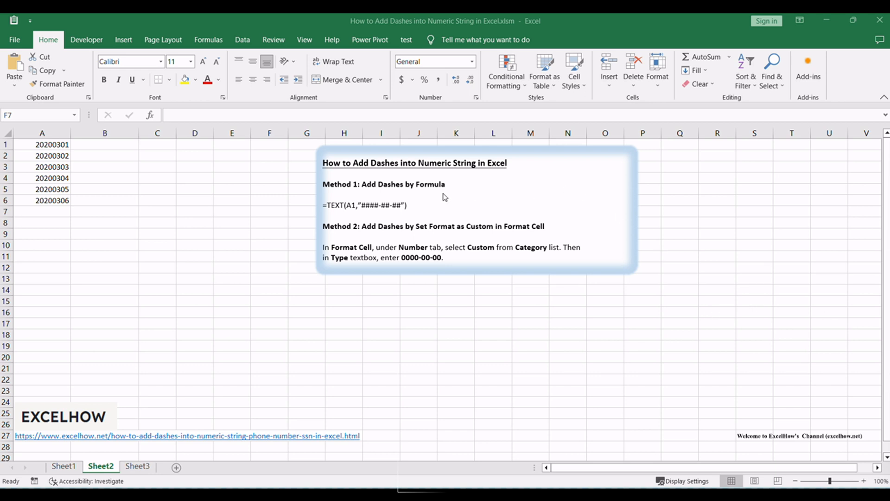
mouse_move(471, 196)
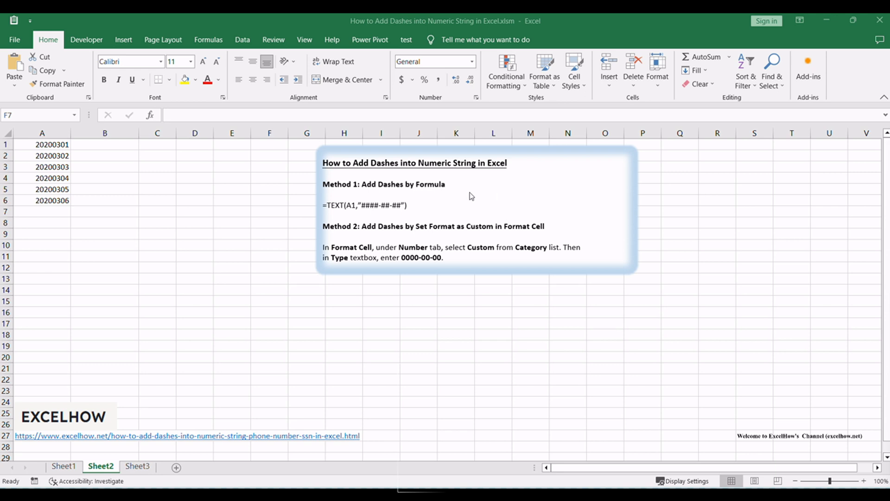
mouse_move(414, 214)
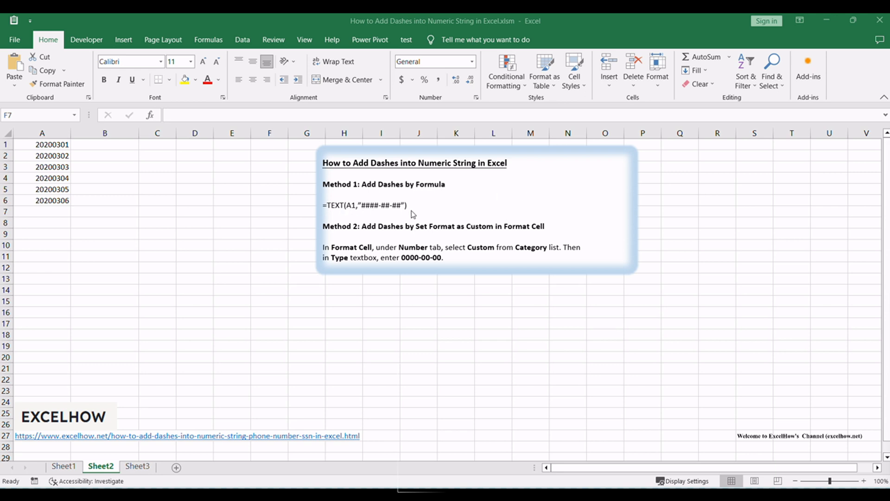
mouse_move(395, 214)
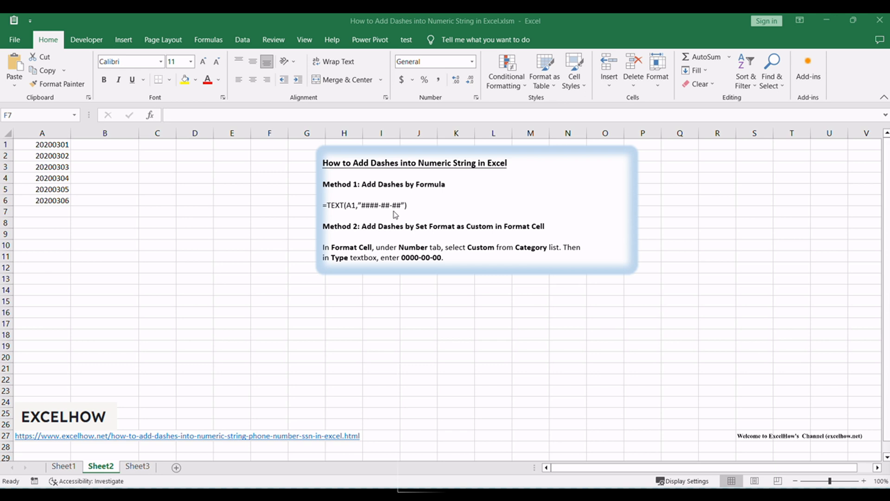
mouse_move(341, 174)
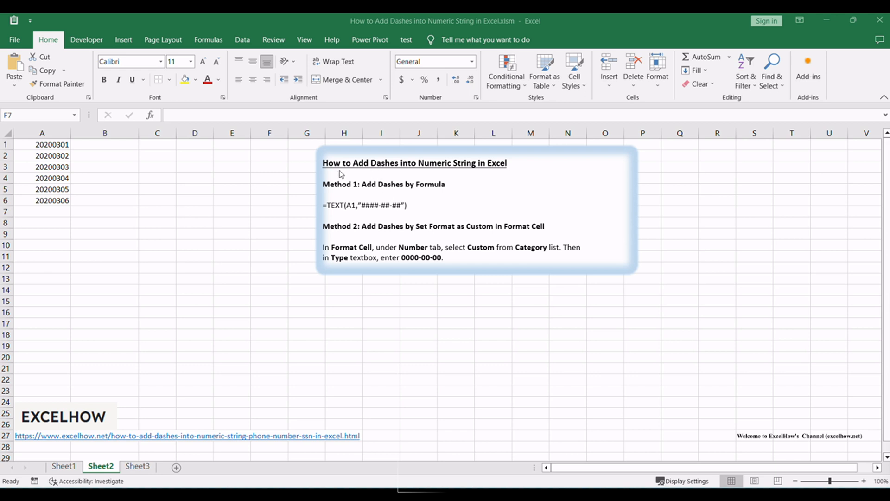
mouse_move(328, 214)
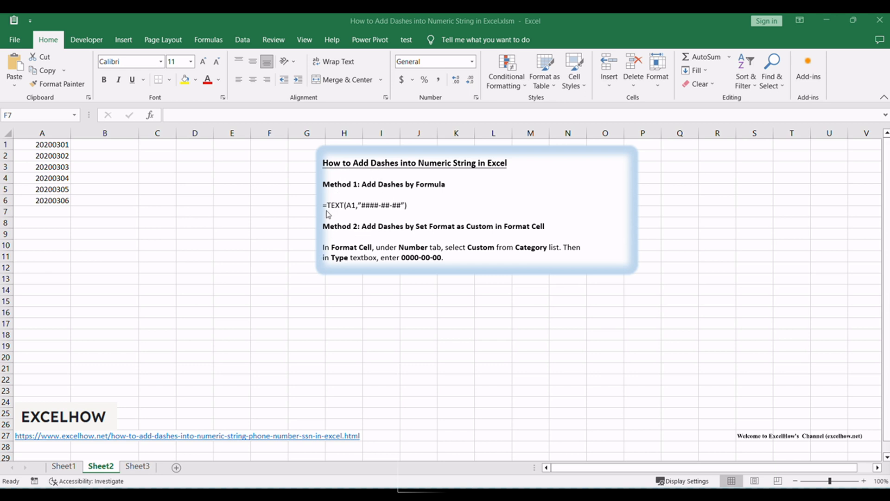
mouse_move(417, 214)
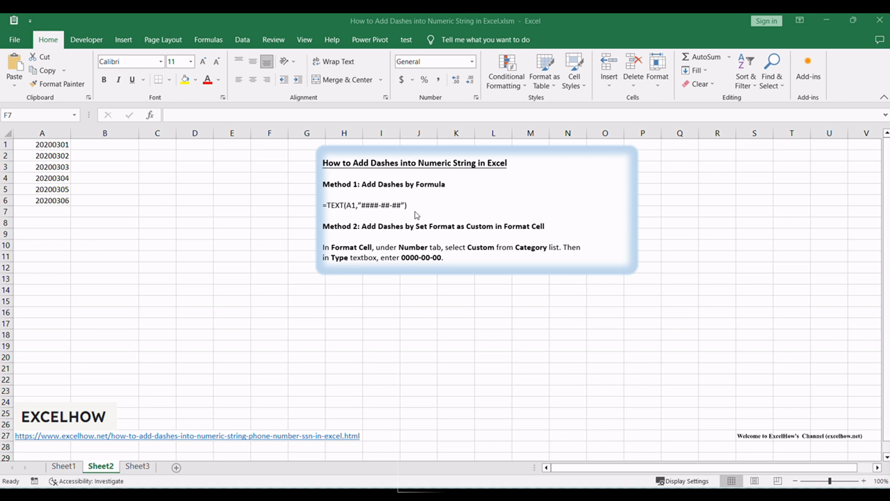
mouse_move(120, 233)
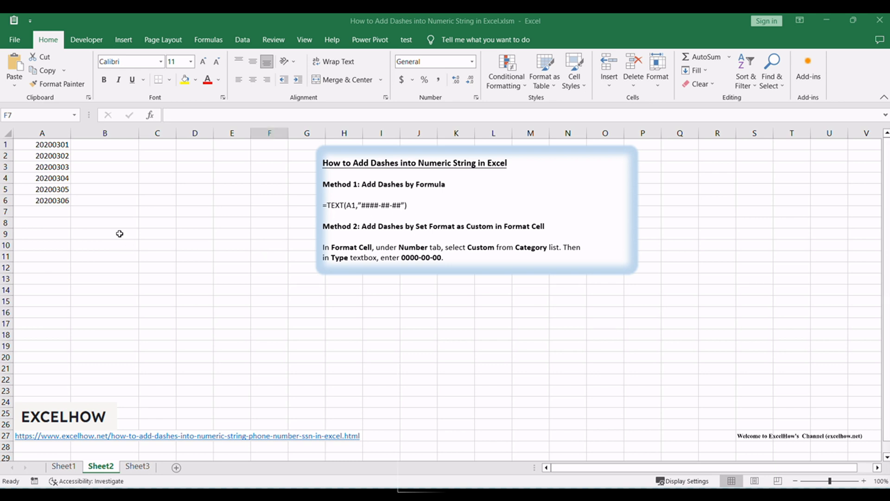
click(269, 212)
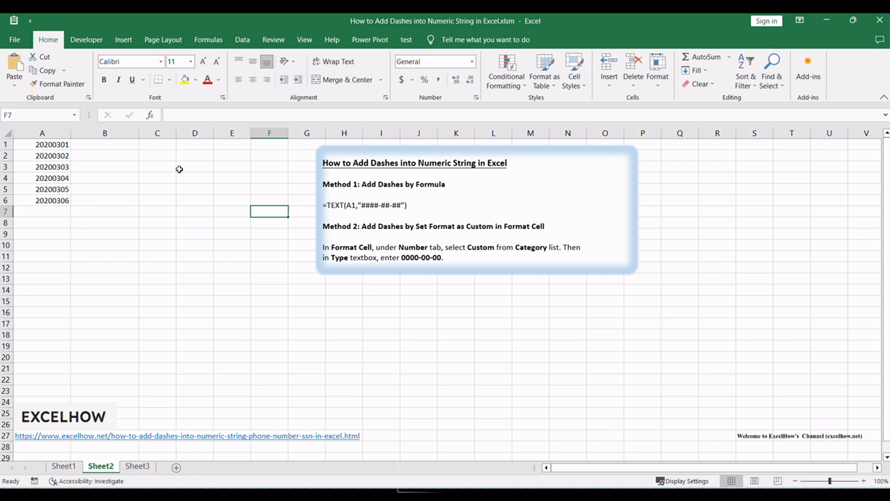
mouse_move(149, 150)
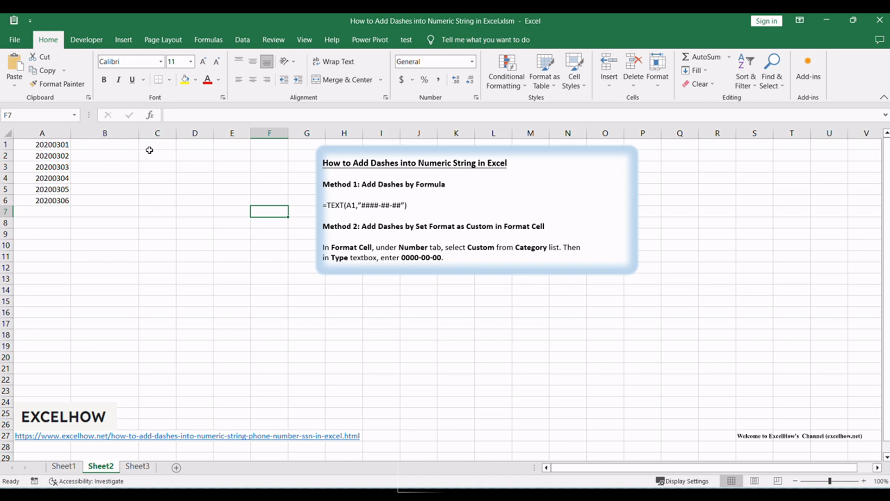
Enter =TEXT(A1,"####-##-##") in C1 and fill it down so C1:C6 show 2020-03-01 to 2020-03-06.
click(156, 145)
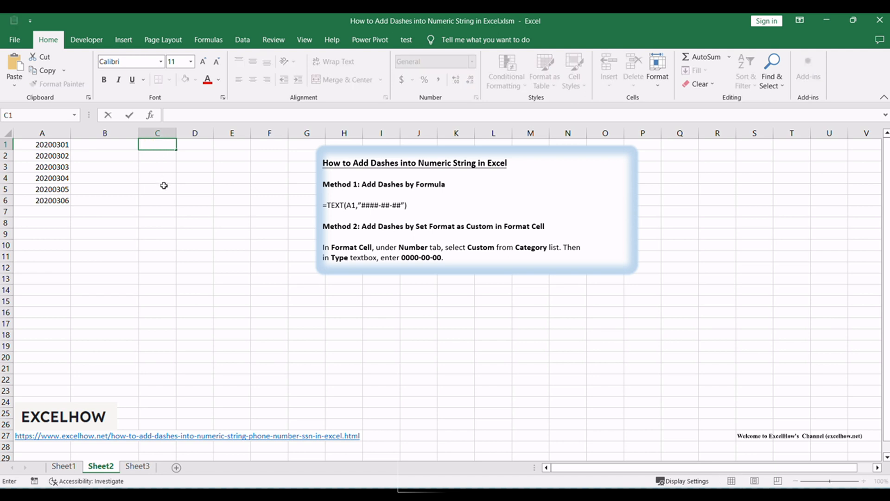
text(=TEXT(A1,"####-##-##"))
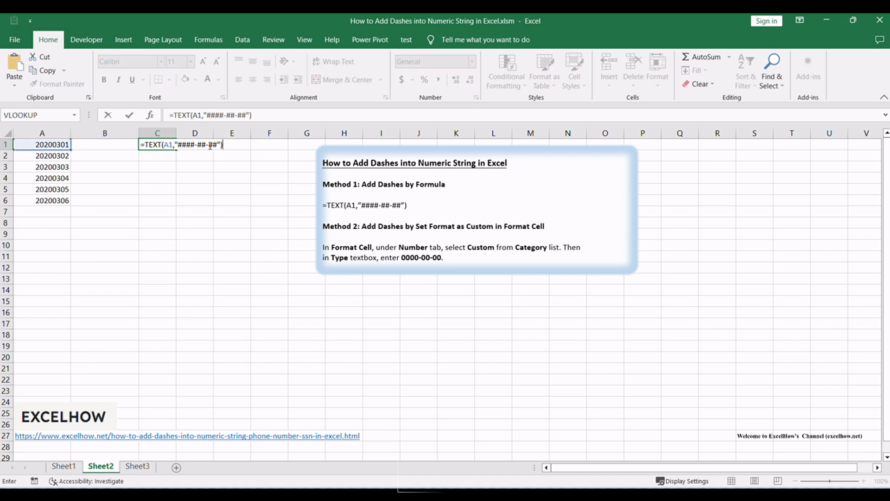
click(272, 115)
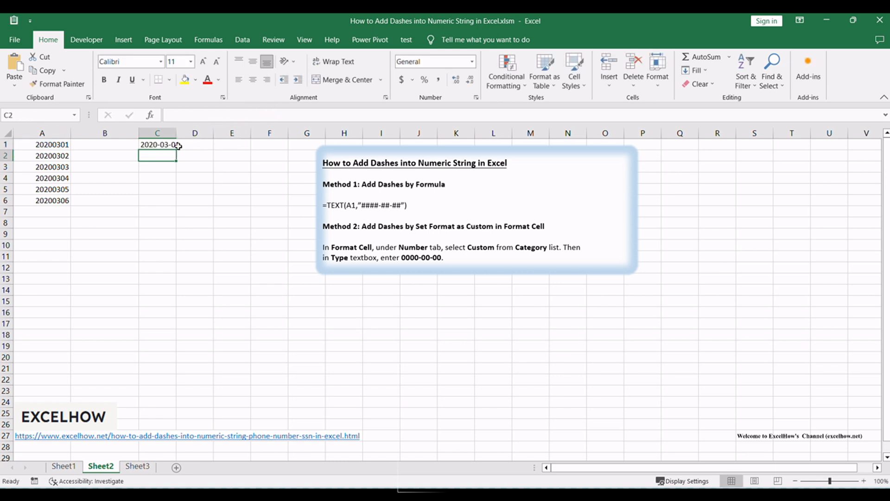
click(42, 145)
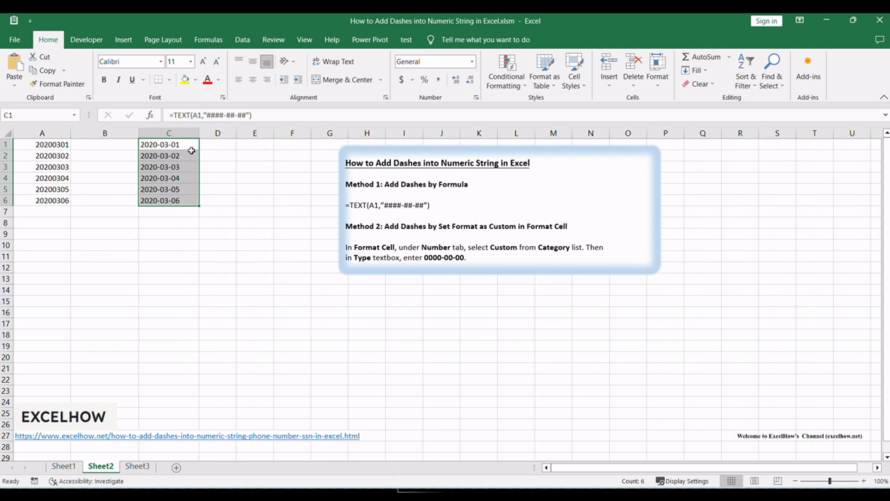
click(217, 245)
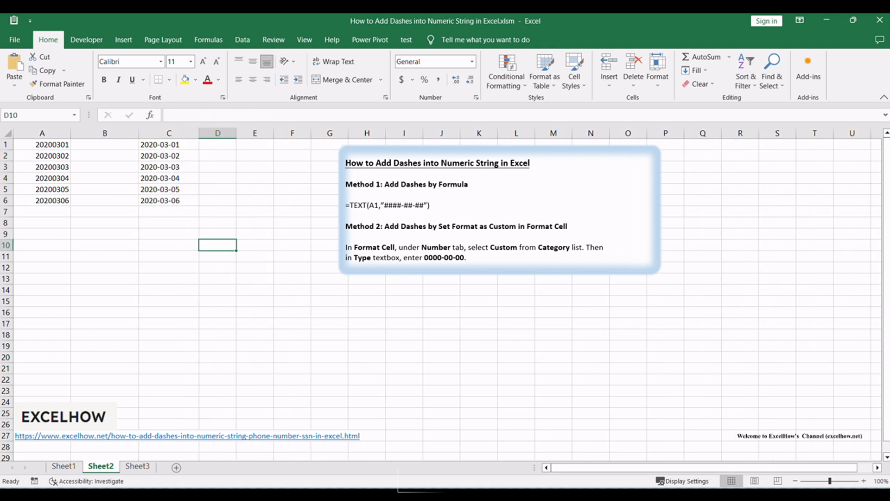
click(64, 465)
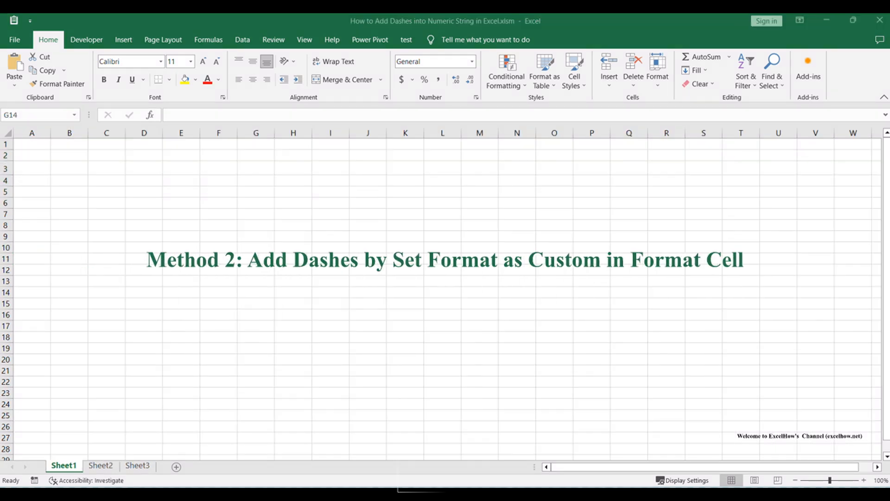
click(101, 466)
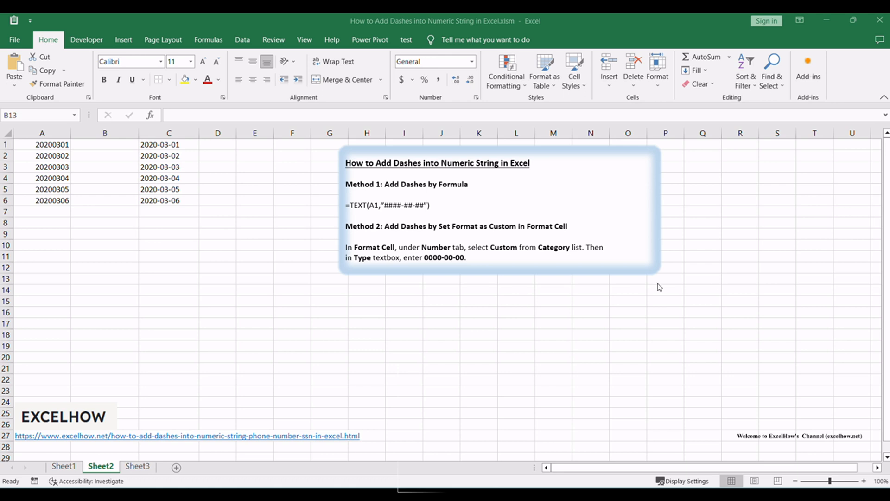
click(104, 278)
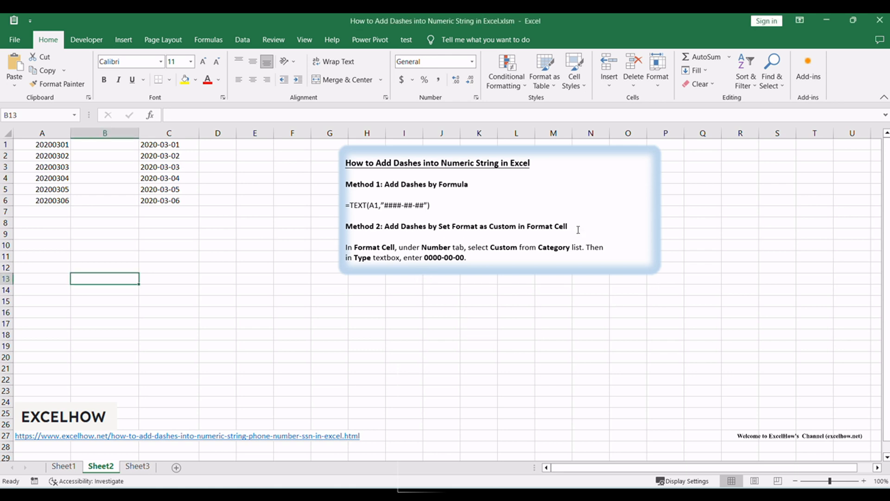
mouse_move(545, 251)
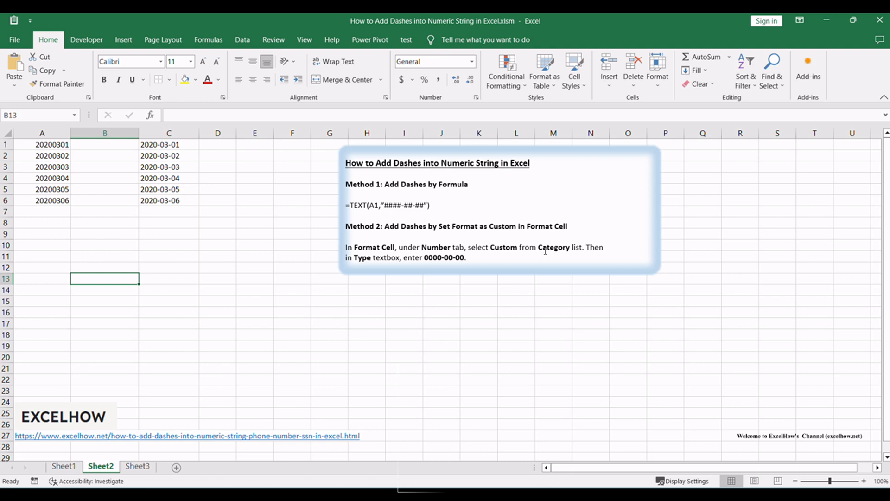
mouse_move(342, 243)
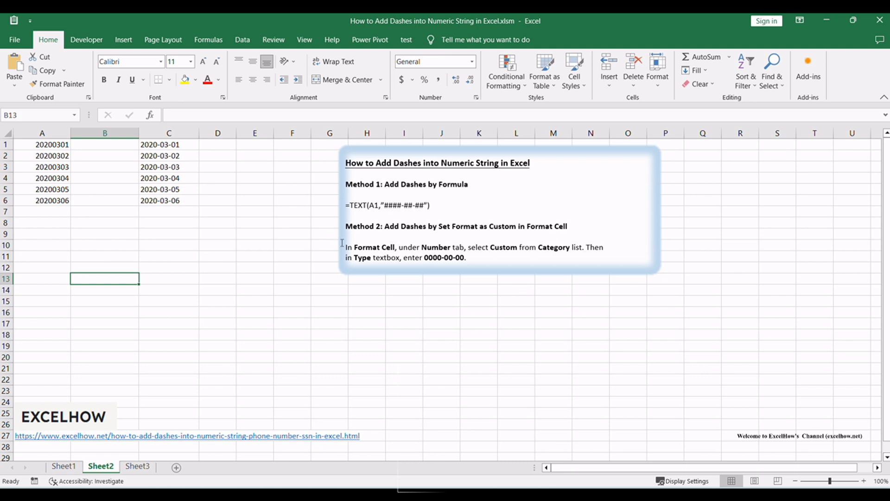
right_click(42, 145)
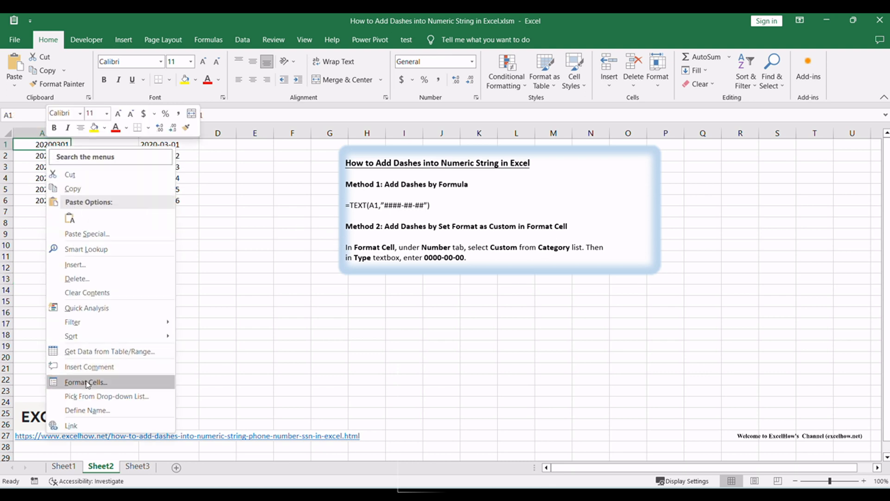
mouse_move(257, 298)
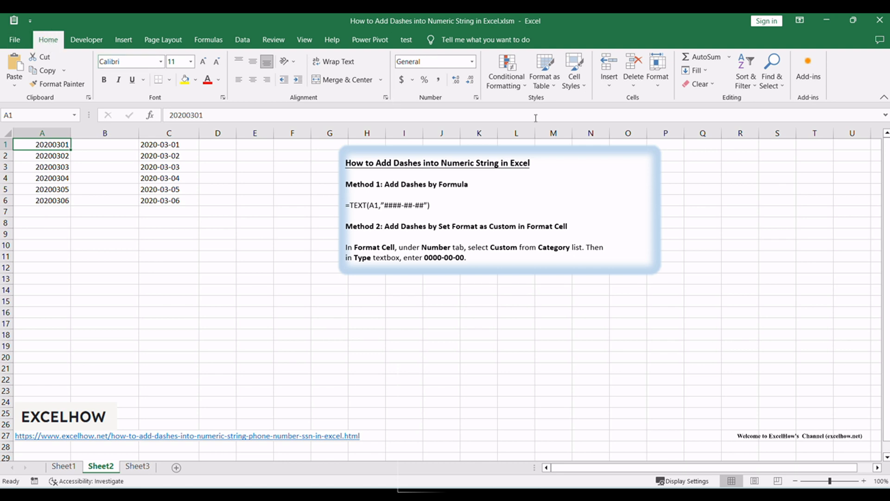
Apply custom number format 0000-00-00 to A1 so 20200301 displays as 2020-03-01.
click(656, 71)
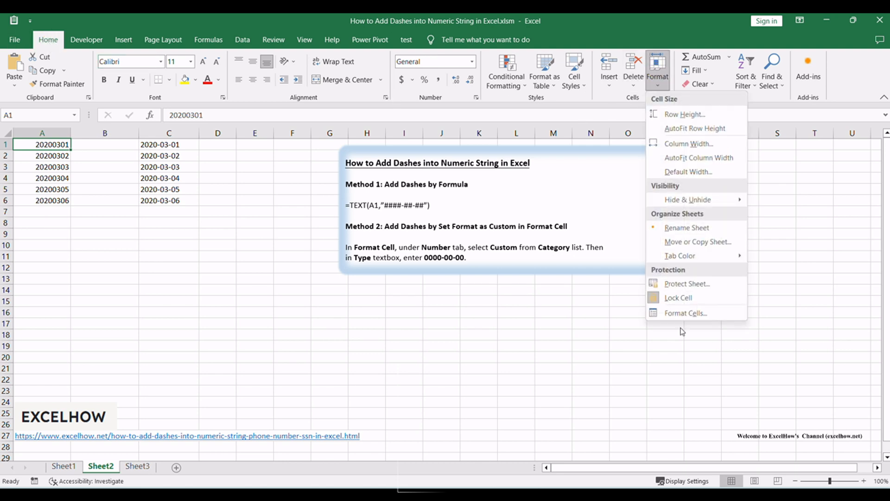
click(685, 312)
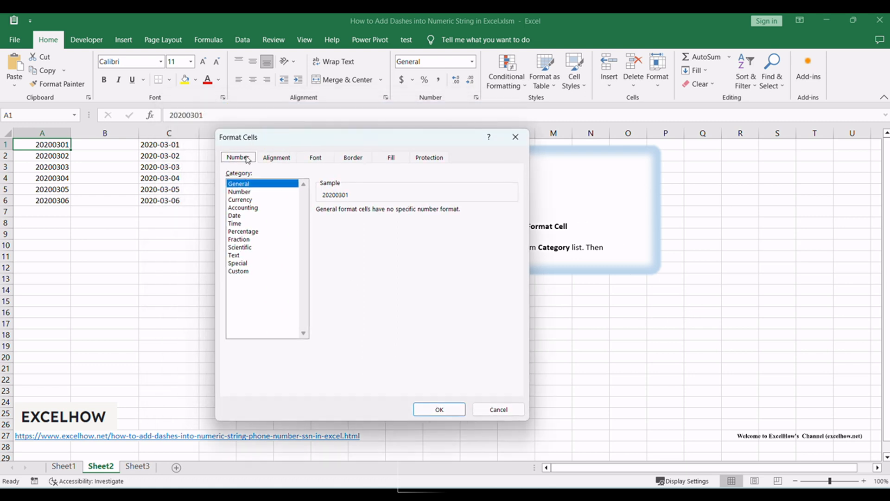
click(238, 270)
text(0000-00-00)
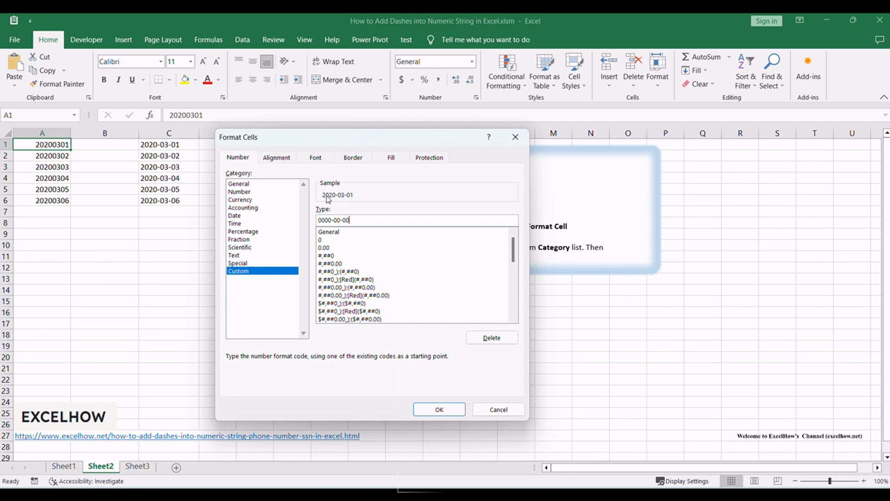
mouse_move(431, 241)
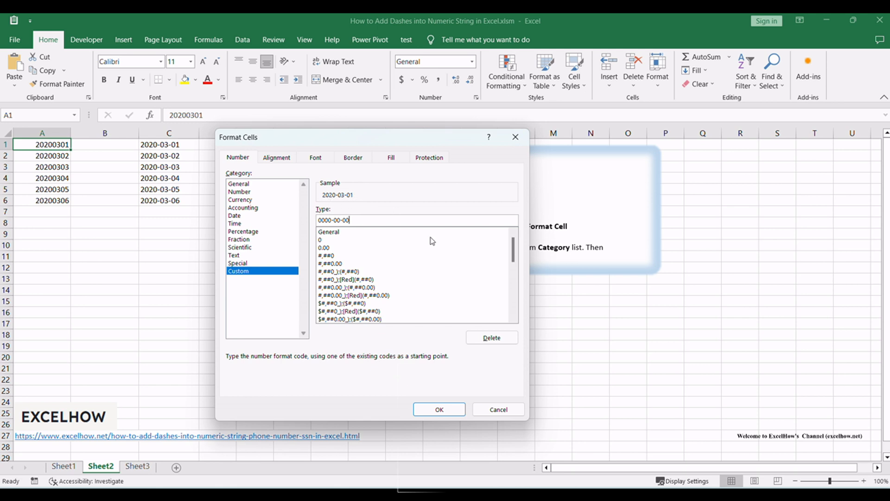
click(439, 409)
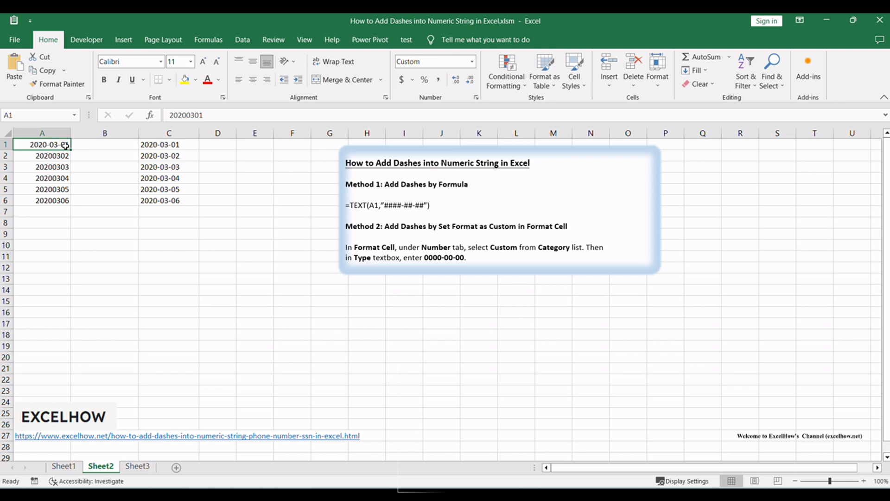
click(254, 312)
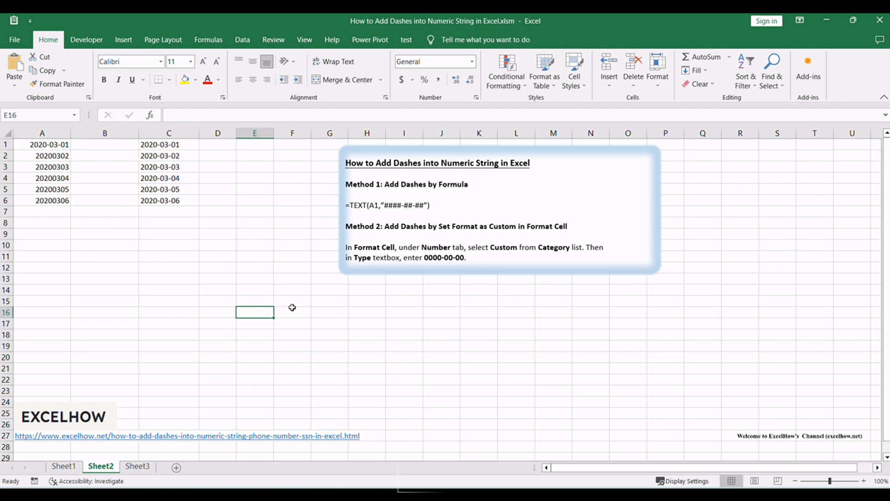
mouse_move(634, 259)
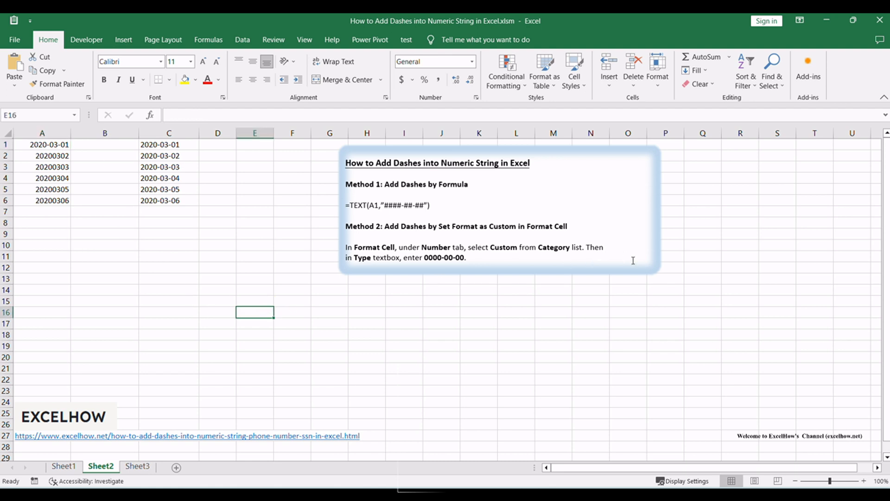